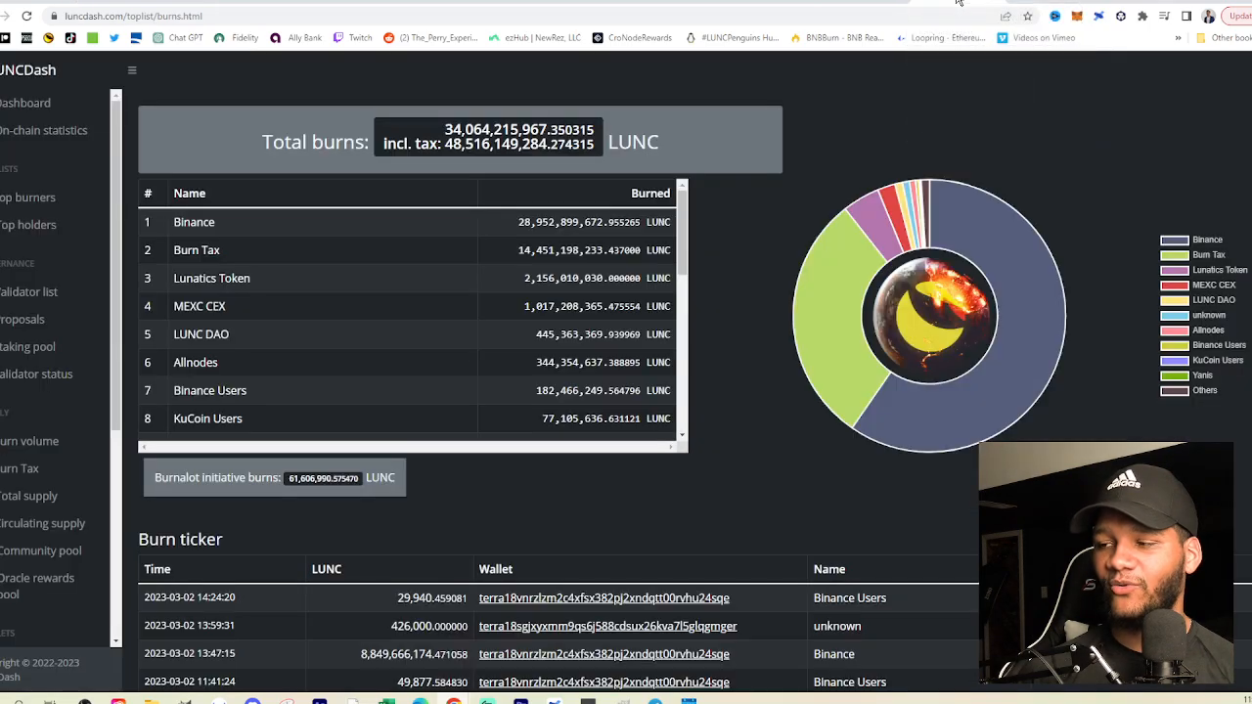
{"action": "scroll", "scroll_direction": "down", "scroll_amount": 3}
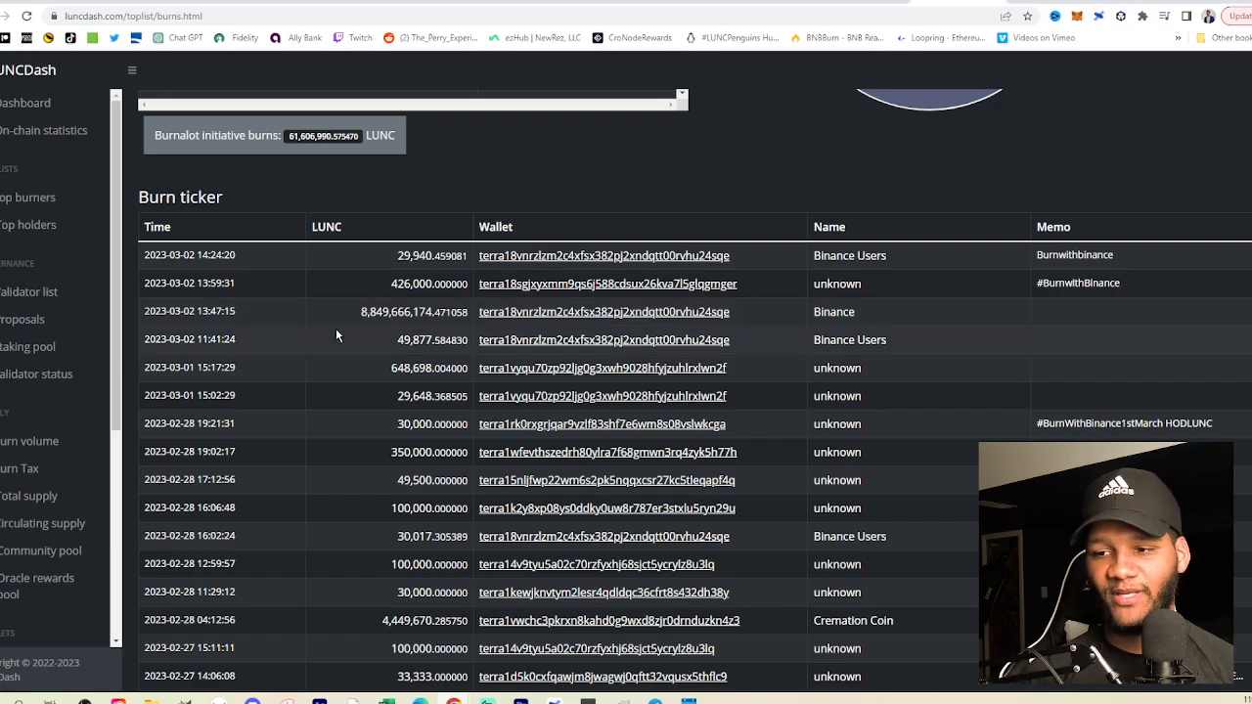
{"action": "mouse_move", "coordinate": [345, 347]}
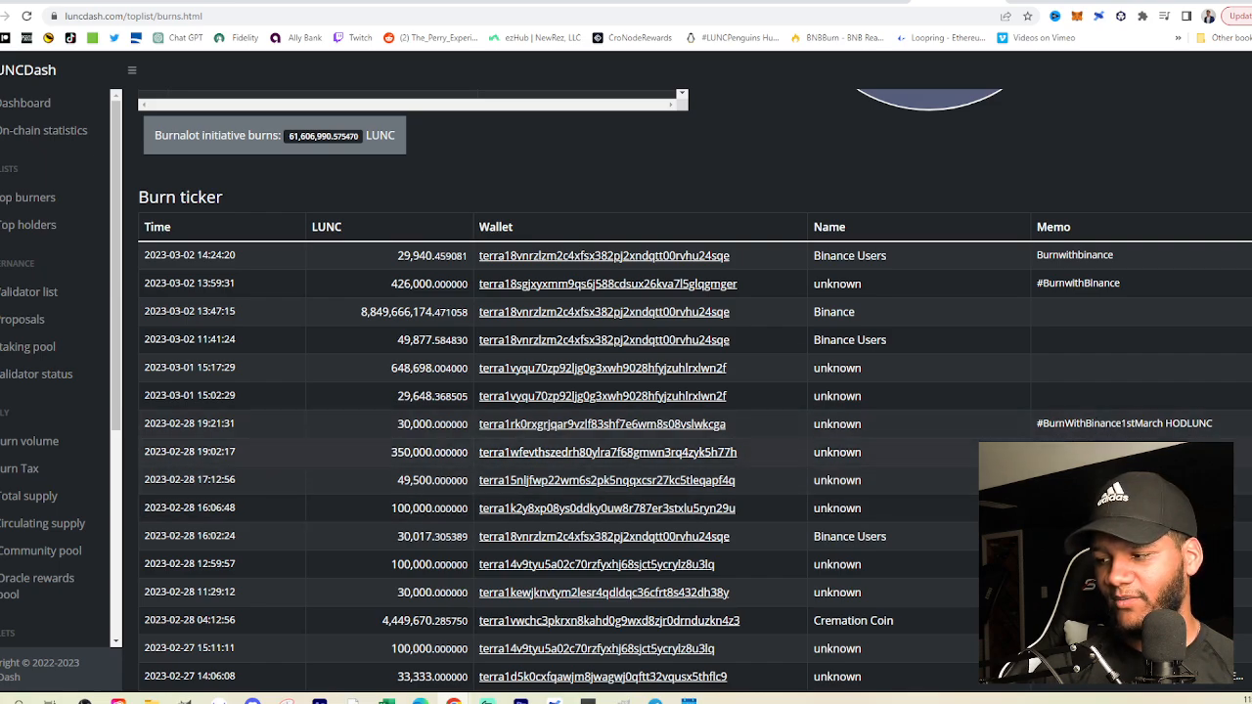
{"action": "mouse_move", "coordinate": [947, 524]}
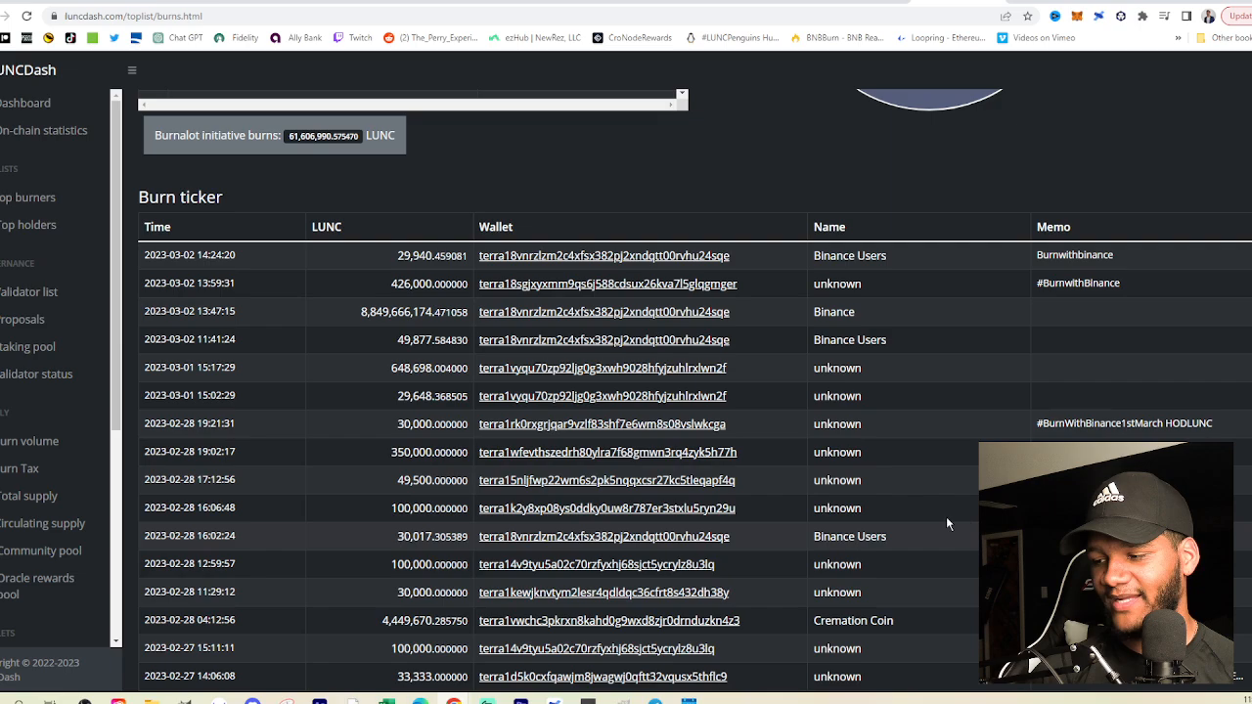
{"action": "mouse_move", "coordinate": [742, 426]}
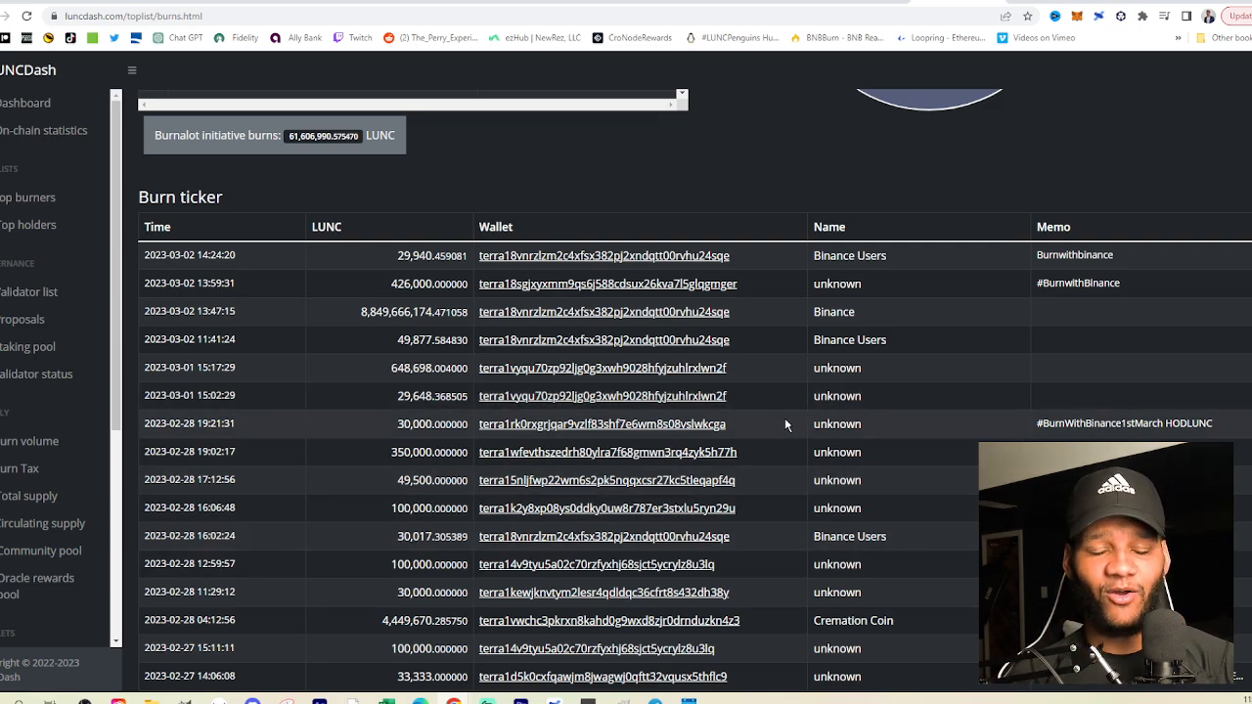
{"action": "mouse_move", "coordinate": [776, 409]}
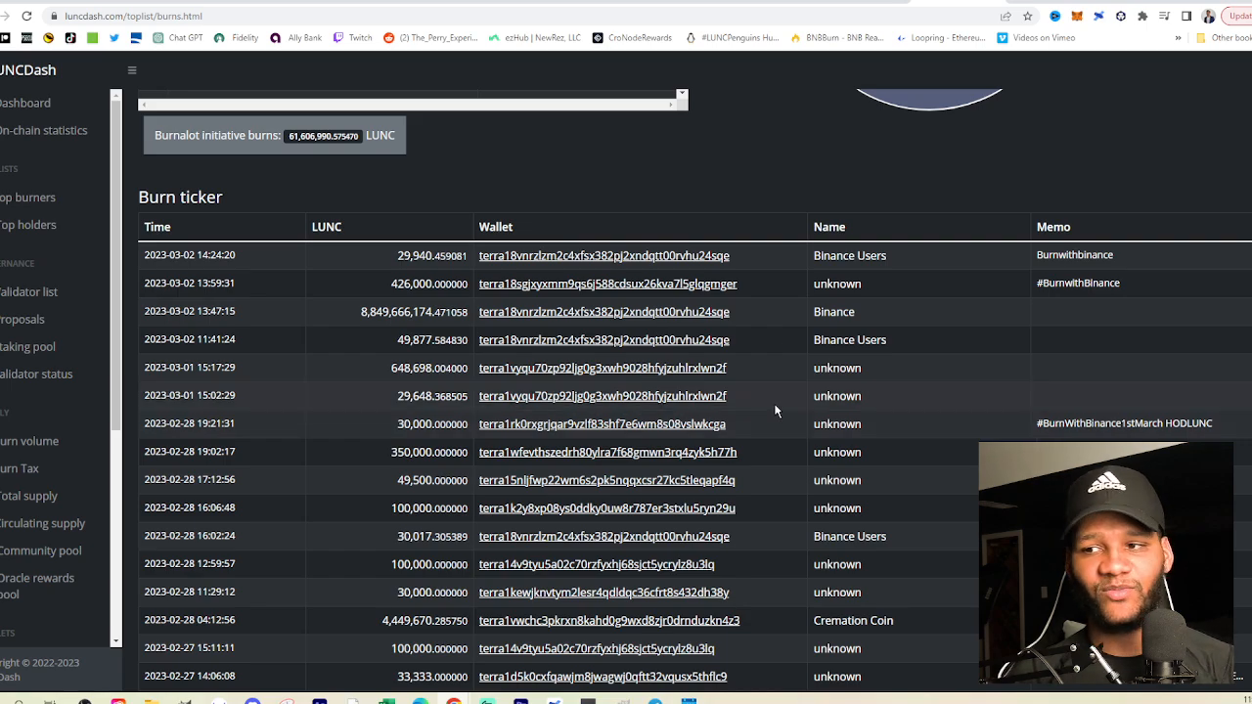
{"action": "mouse_move", "coordinate": [776, 409]}
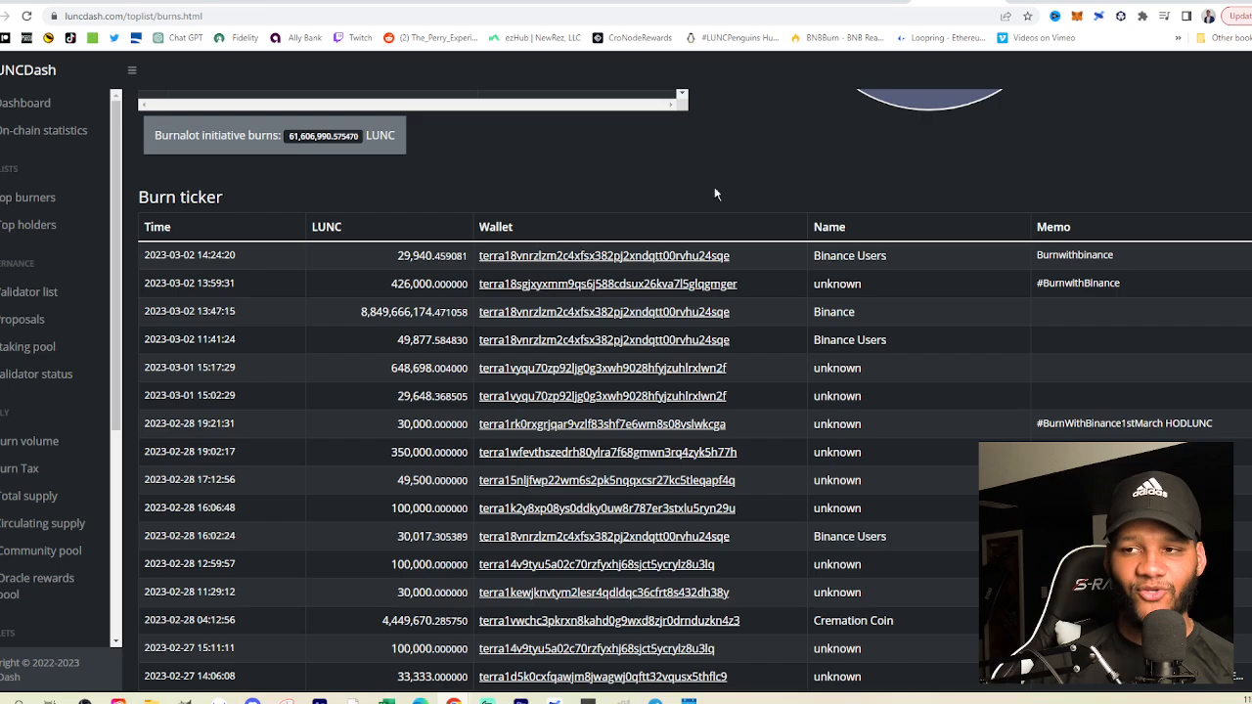
{"action": "mouse_move", "coordinate": [705, 188]}
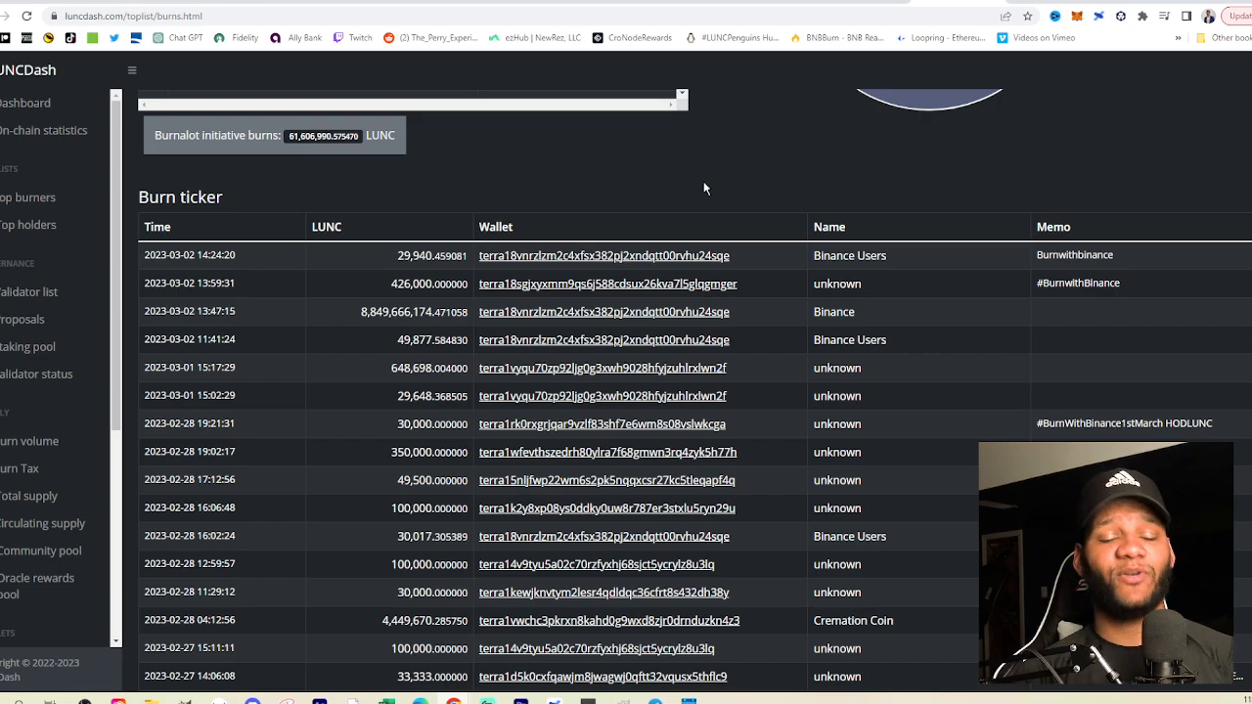